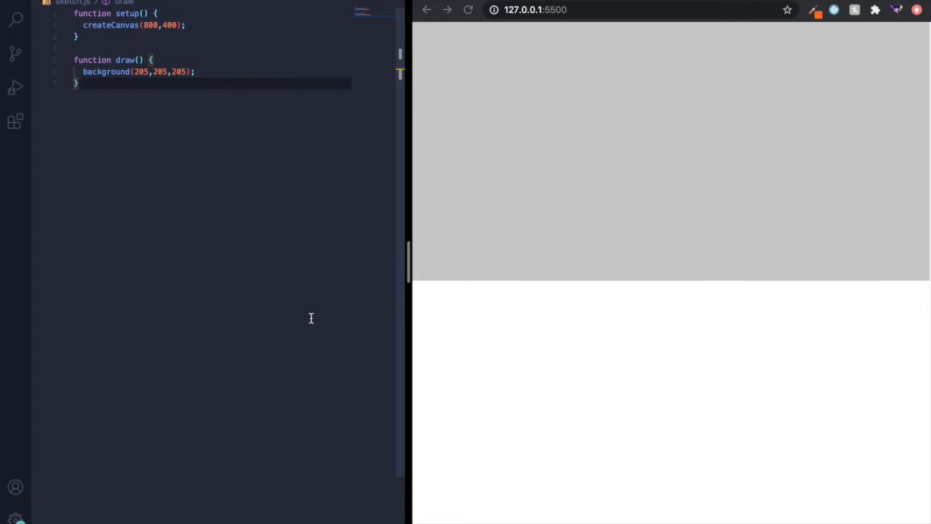
{"action": "mouse_move", "coordinate": [167, 231]}
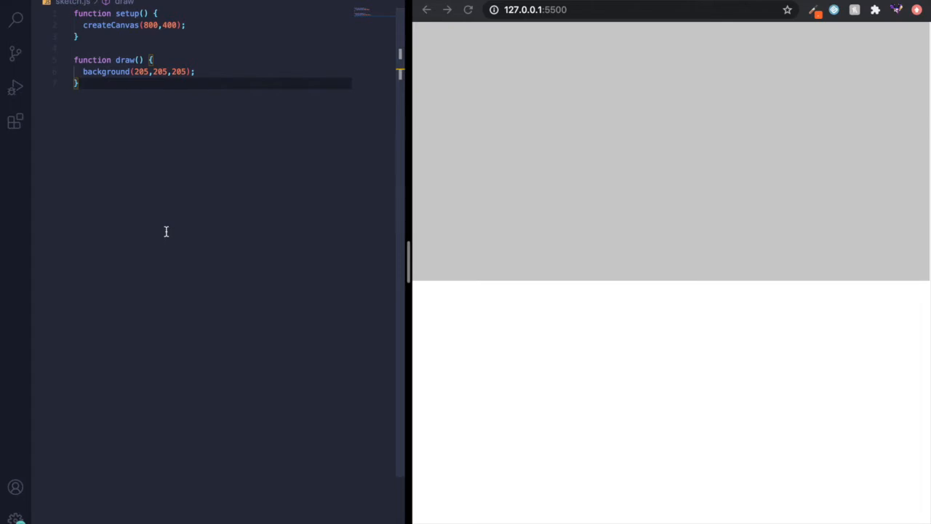
{"action": "mouse_move", "coordinate": [134, 111]}
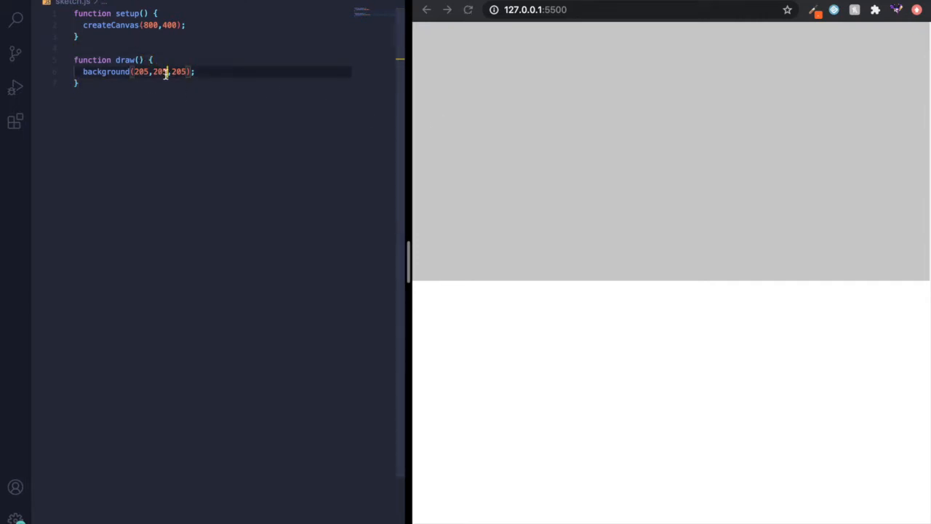
- Change the background() RGB values in sketch.js to a blue-teal colour and save
{"action": "type", "text": "100"}
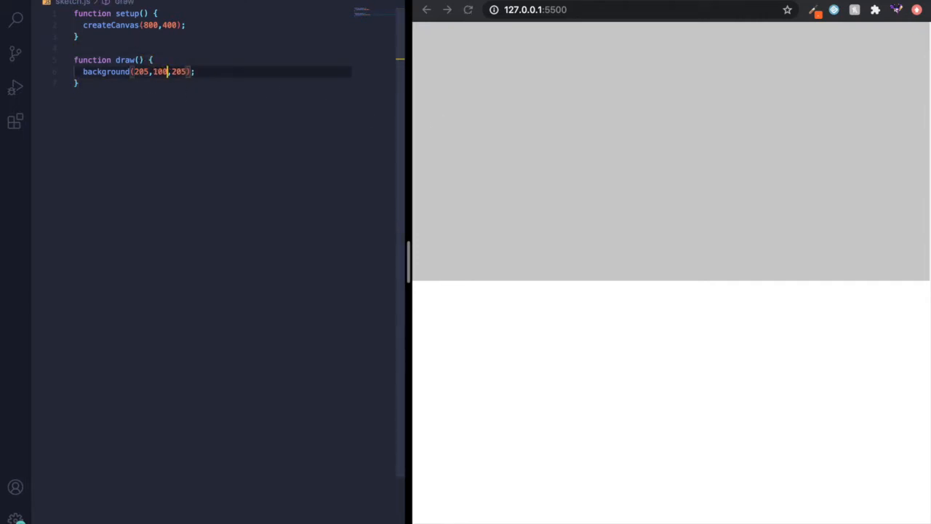
{"action": "type", "text": "100"}
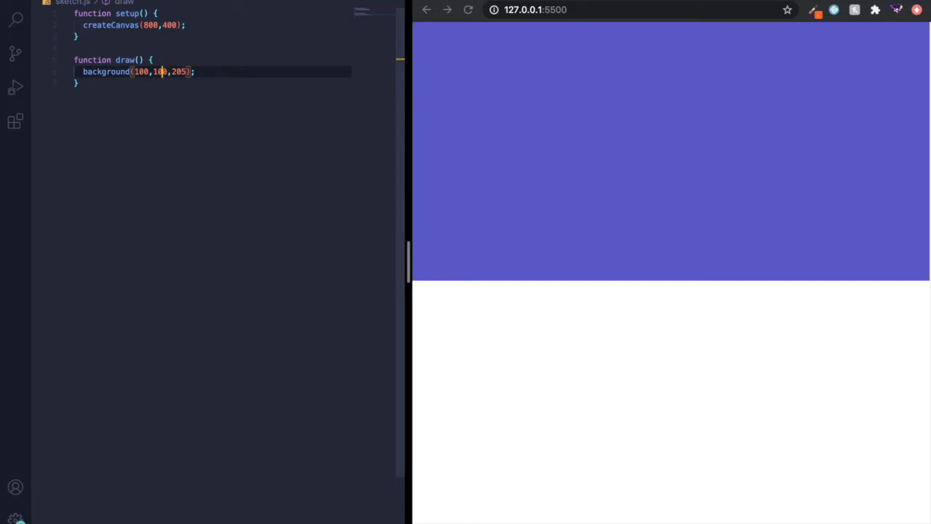
{"action": "type", "text": "70"}
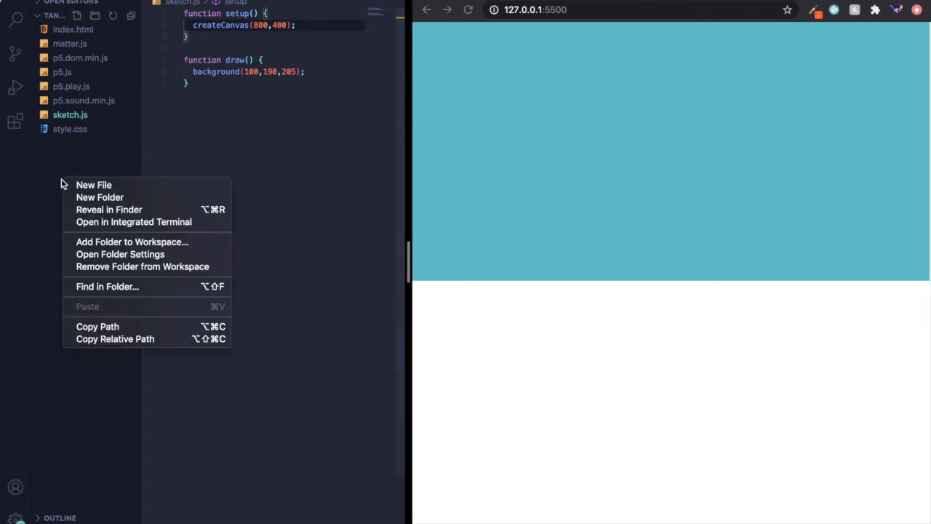
- Create ground.js and tankBody.js as new files in the Explorer project folder
{"action": "left_click", "coordinate": [93, 183]}
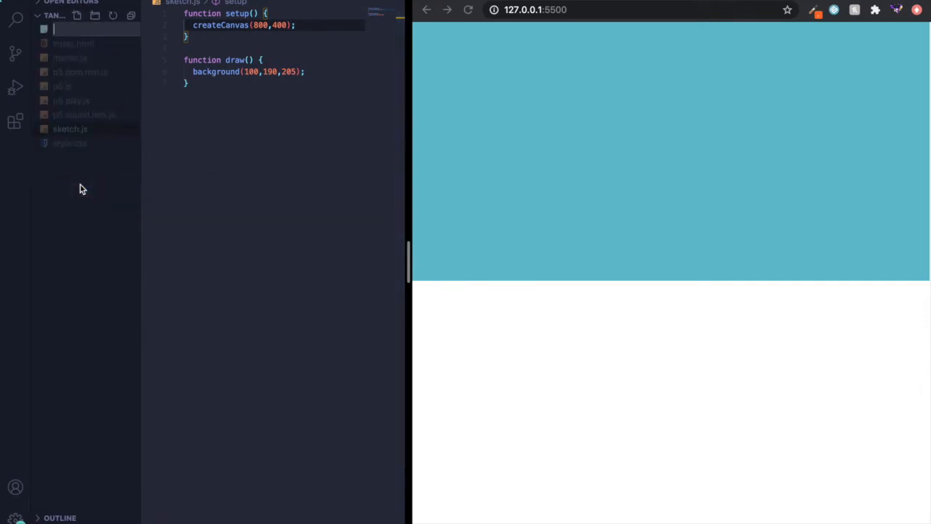
{"action": "type", "text": "ground.js"}
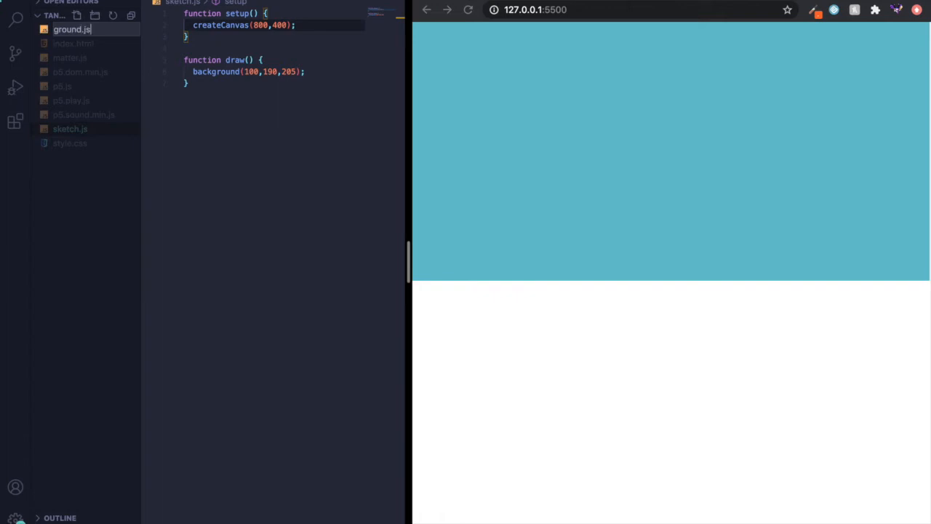
{"action": "right_click", "coordinate": [87, 218]}
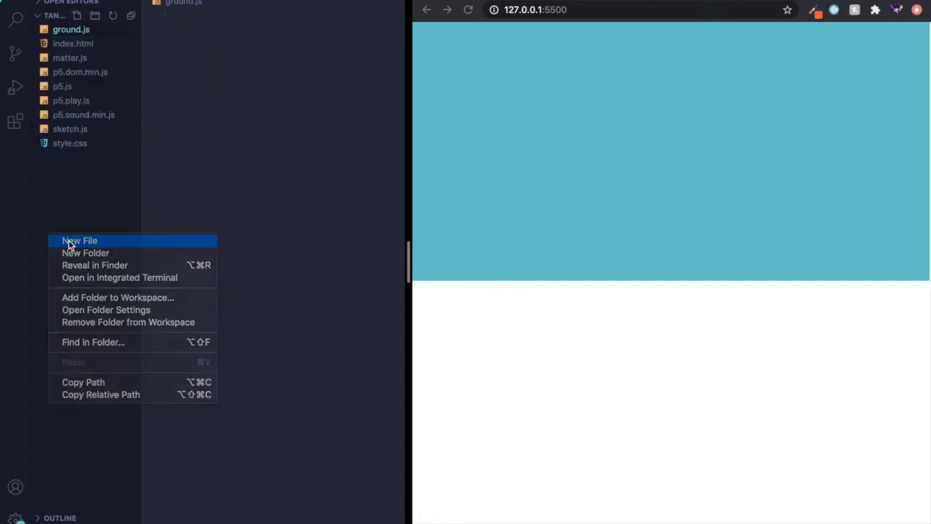
{"action": "left_click", "coordinate": [79, 241]}
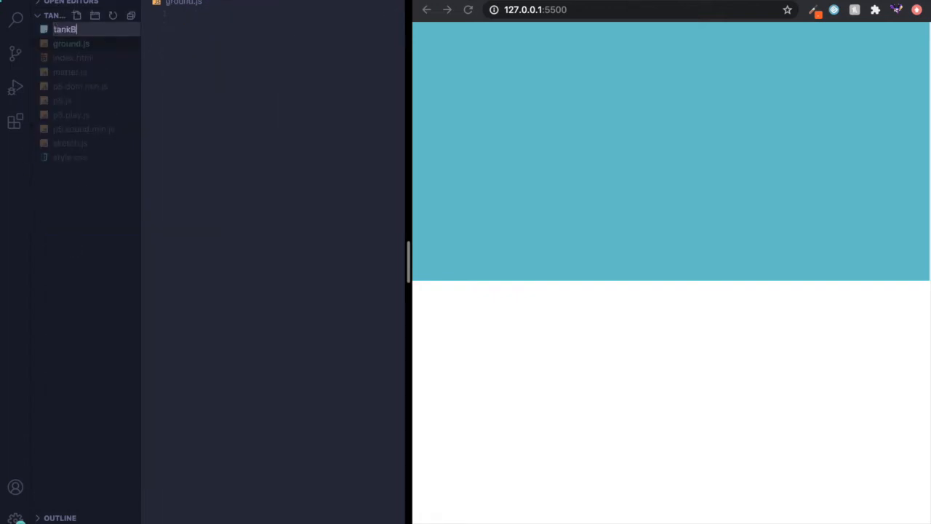
- Create tankTurret.js and soldier.js as further new files in the project folder
{"action": "right_click", "coordinate": [73, 244]}
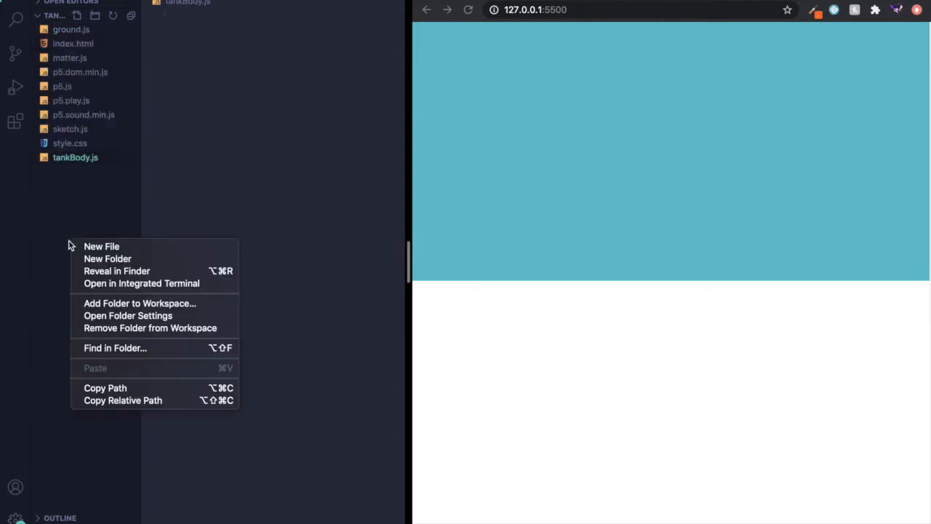
{"action": "left_click", "coordinate": [102, 246]}
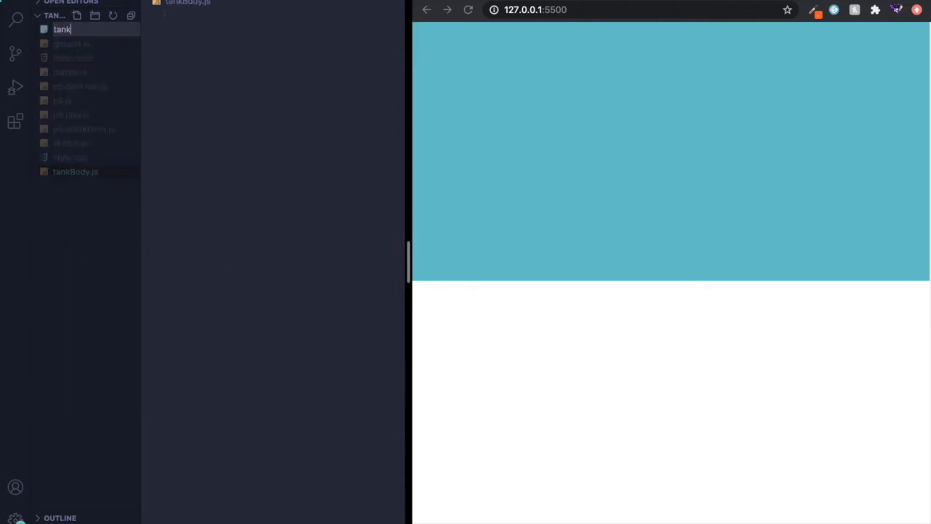
{"action": "type", "text": "Turret."}
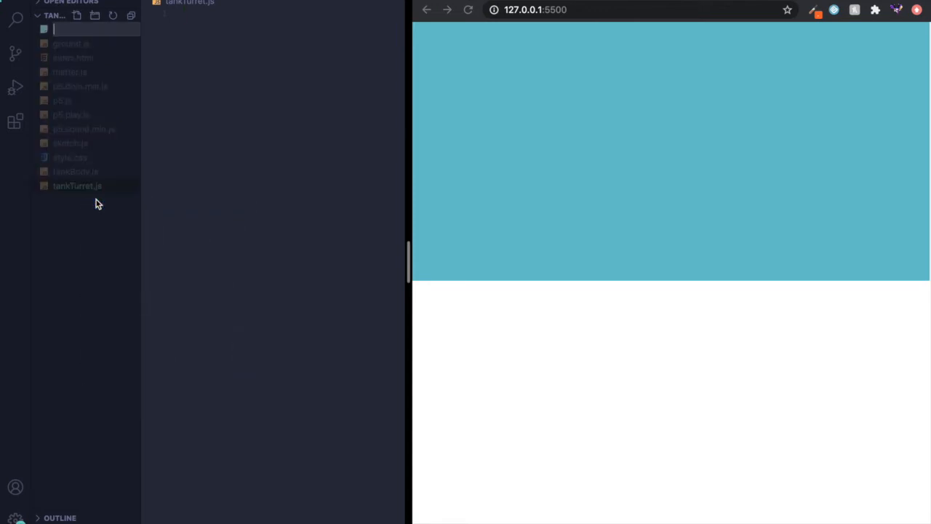
{"action": "type", "text": "soldier.j"}
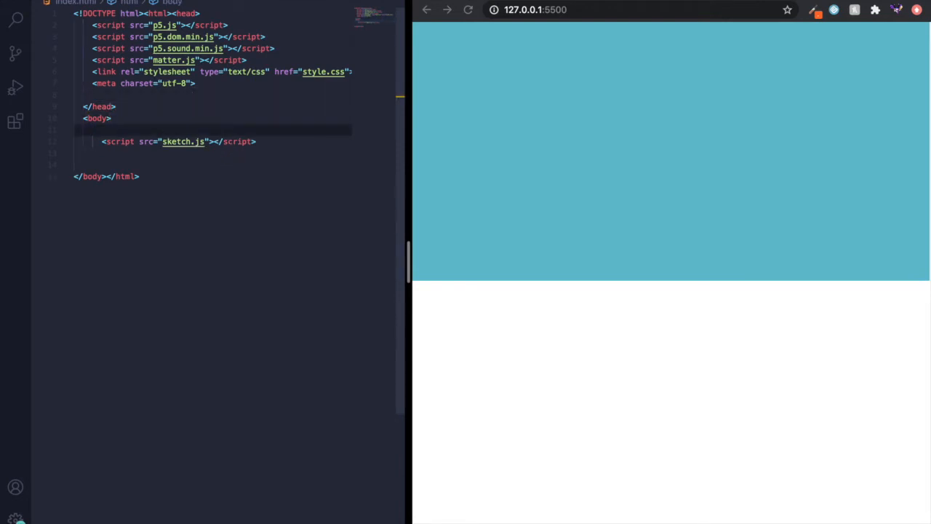
- Add <script src="ground.js"></script> to index.html above the sketch.js script tag
{"action": "type", "text": "<scrips></scrips>"}
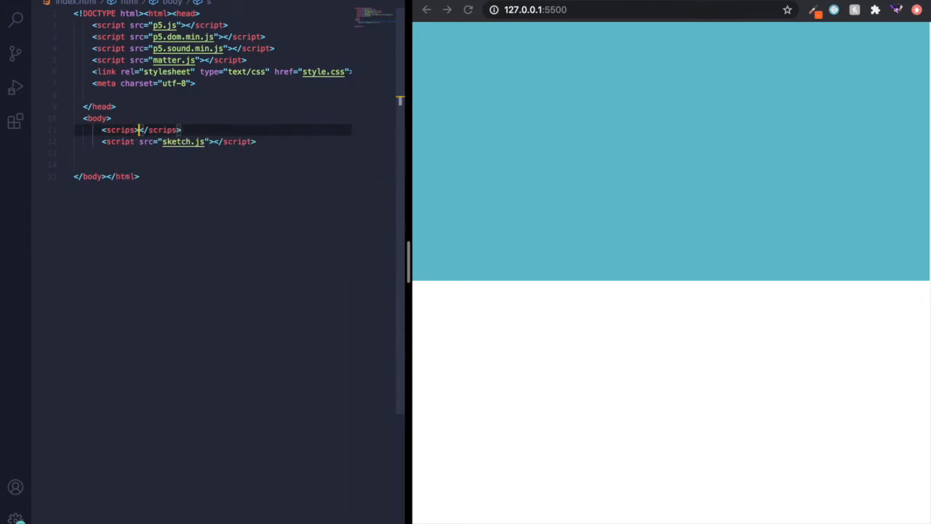
{"action": "type", "text": "src"}
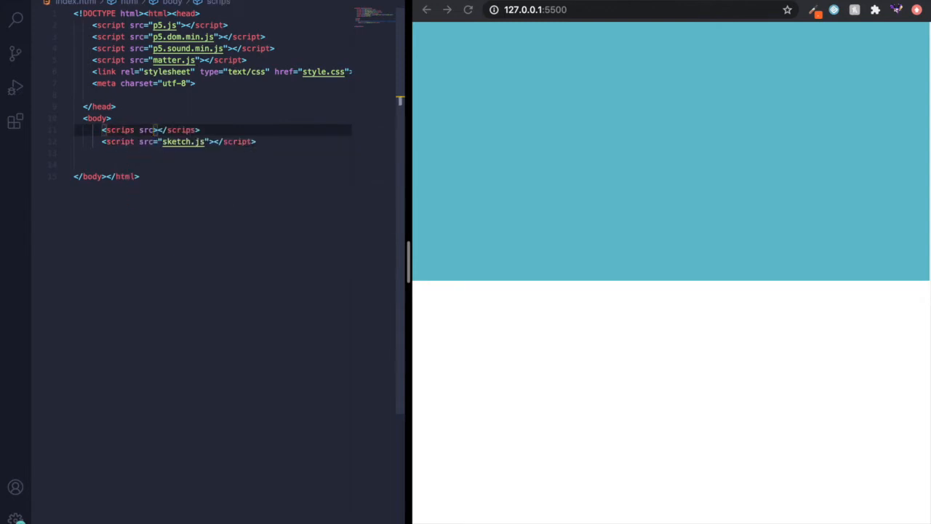
{"action": "type", "text": "ground.js\""}
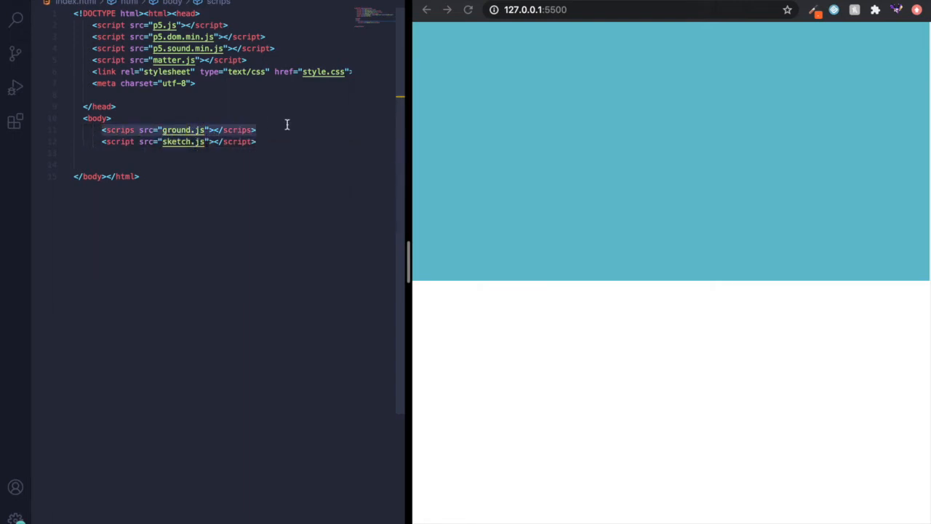
{"action": "left_click", "coordinate": [103, 129]}
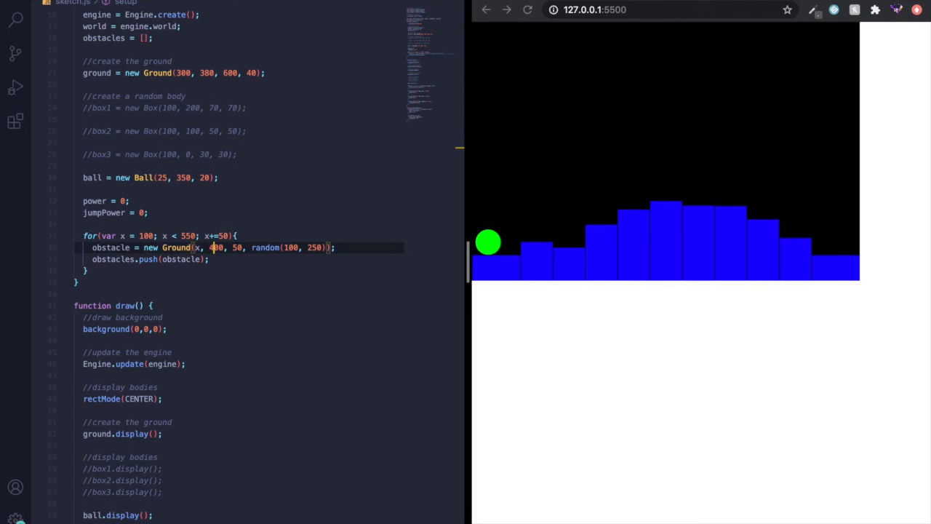
- Declare wall variables and call wall1.display() and wall2.display() in draw()
{"action": "left_click", "coordinate": [527, 8]}
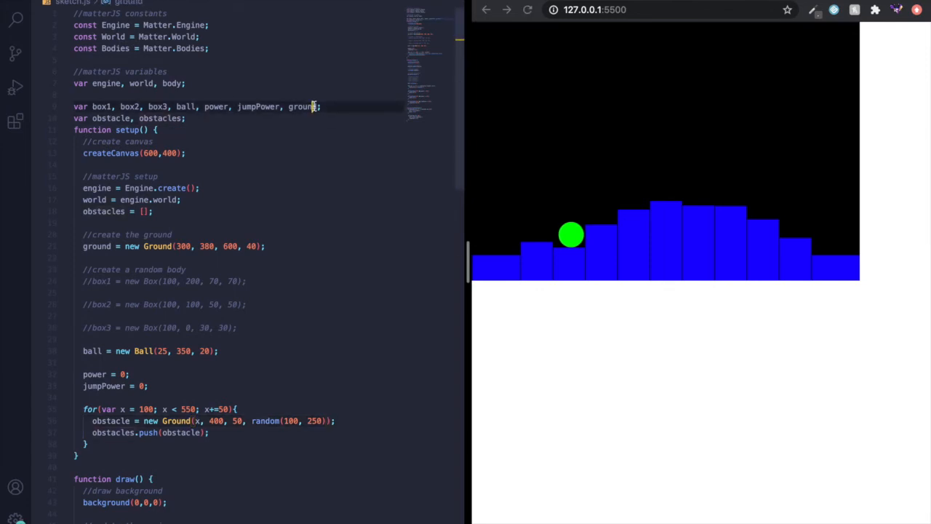
{"action": "type", "text": "wall"}
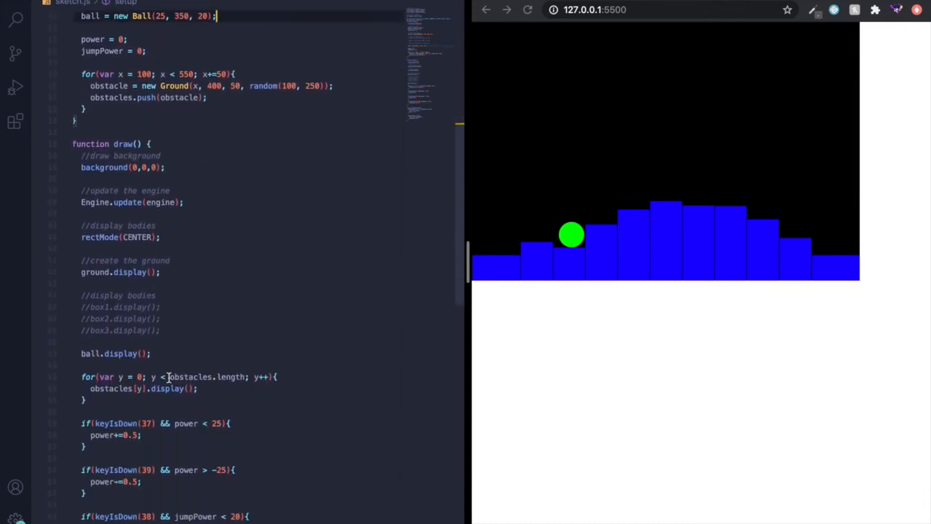
{"action": "type", "text": "w"}
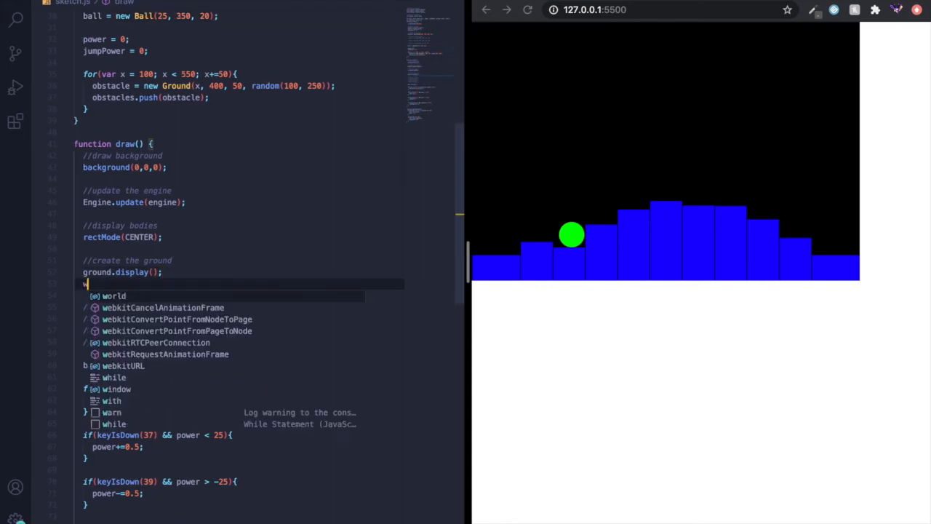
{"action": "type", "text": "wall1.display("}
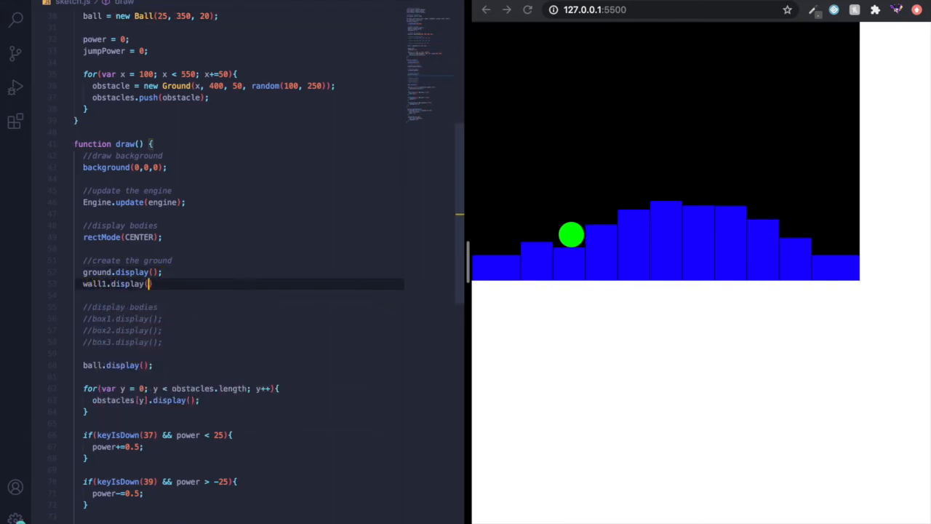
{"action": "type", "text": "wall2"}
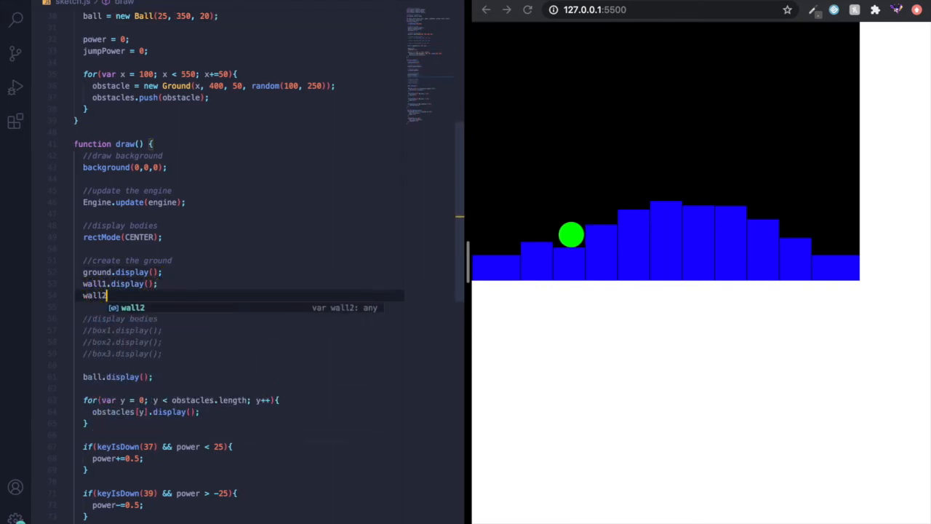
{"action": "type", "text": ".display();"}
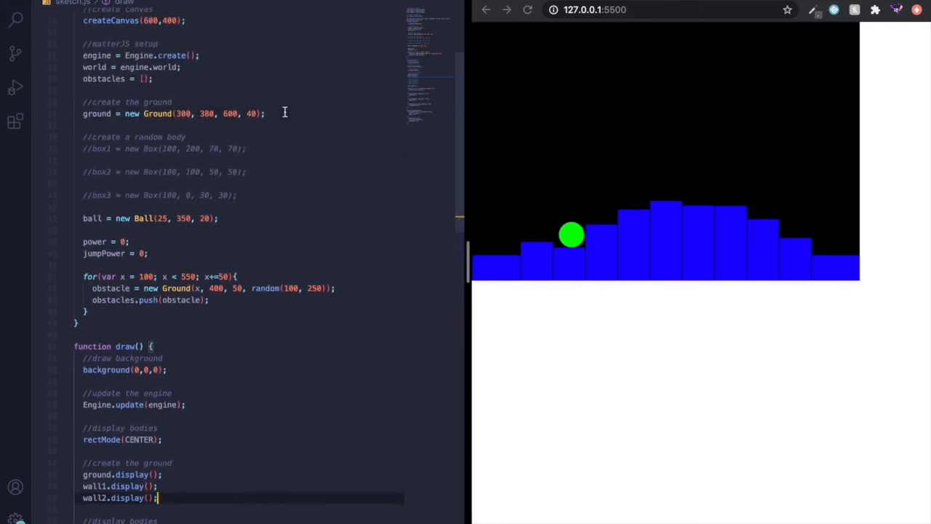
- Create wall1 and wall2 in setup() as new Ground bodies at x=0 and x=600
{"action": "type", "text": "wall1 ="}
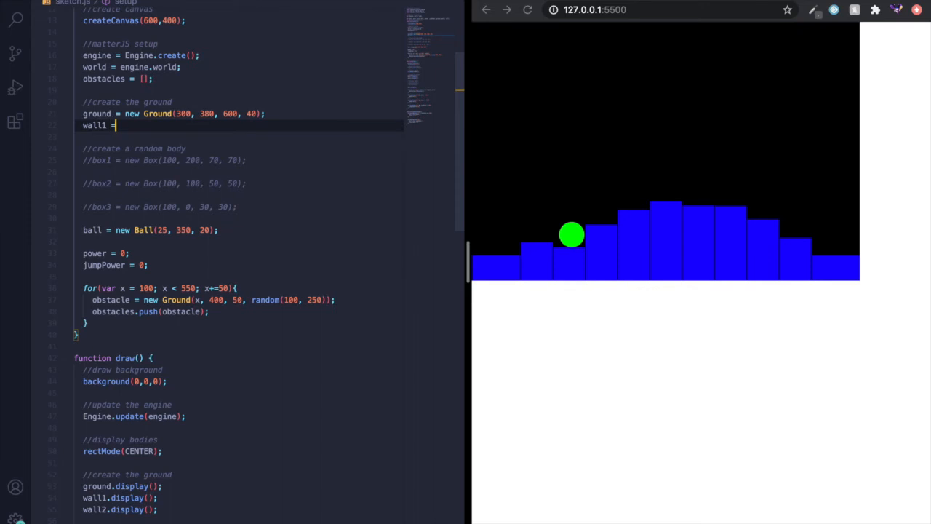
{"action": "type", "text": "new Ground(0,"}
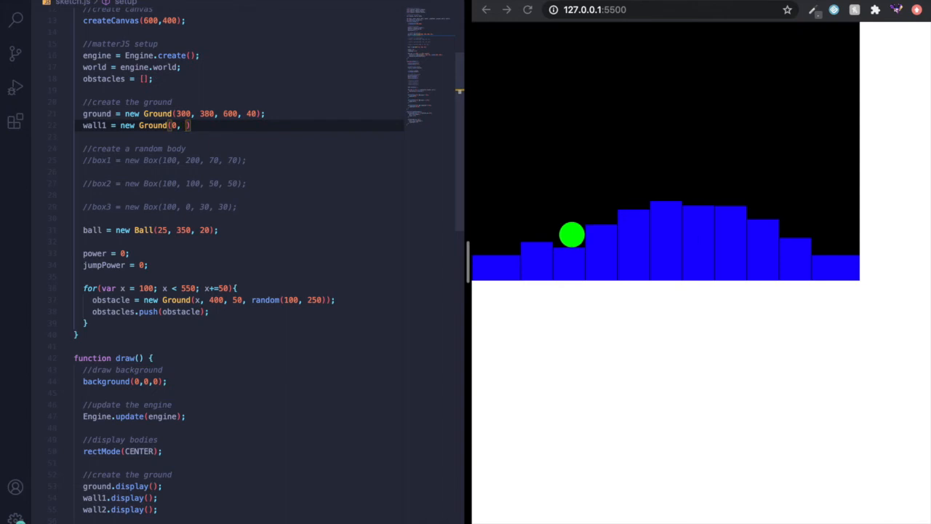
{"action": "type", "text": "100,"}
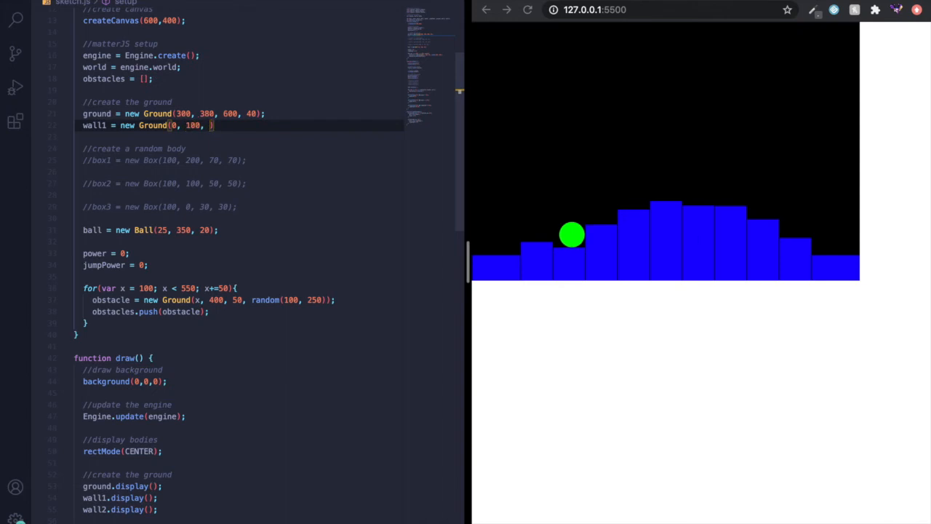
{"action": "type", "text": "10"}
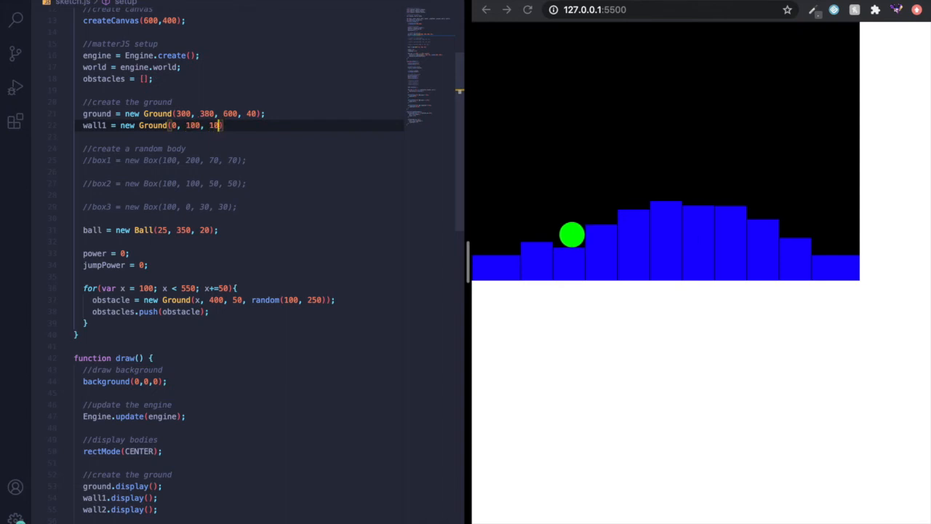
{"action": "type", "text": ", 1000"}
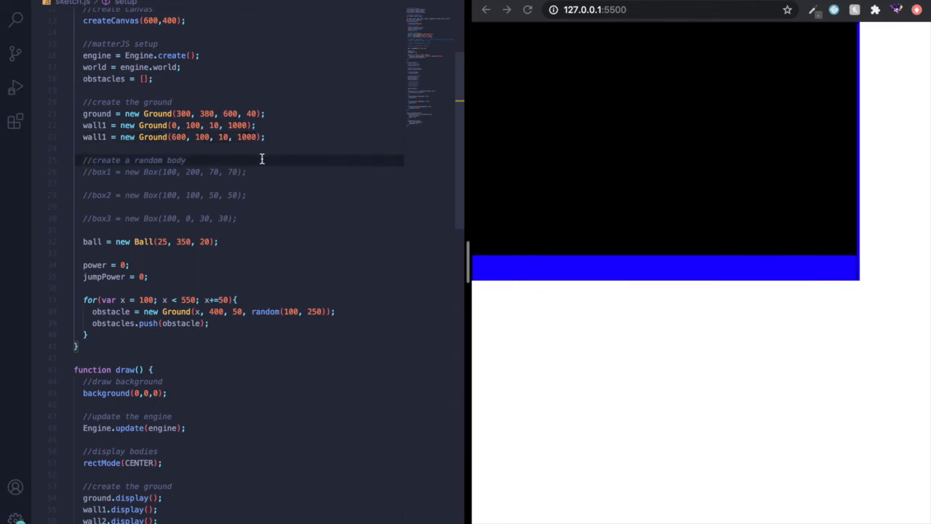
- Scroll to the obstacle for-loop to widen the random column height range to 350
{"action": "scroll", "scroll_direction": "down", "scroll_amount": 3}
{"action": "type", "text": "2"}
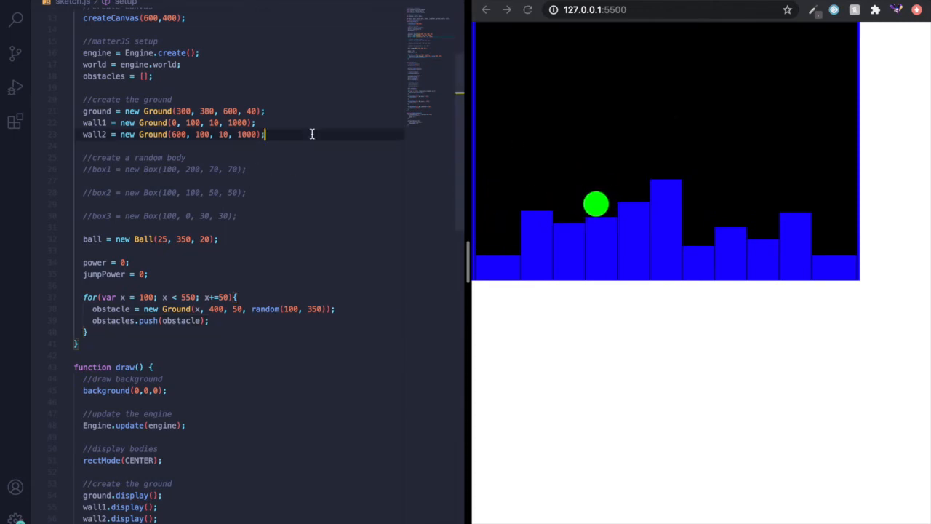
- Create ceiling = new Ground(300, 0, 600, 50) in setup() and call ceiling.display() in draw()
{"action": "type", "text": "ci"}
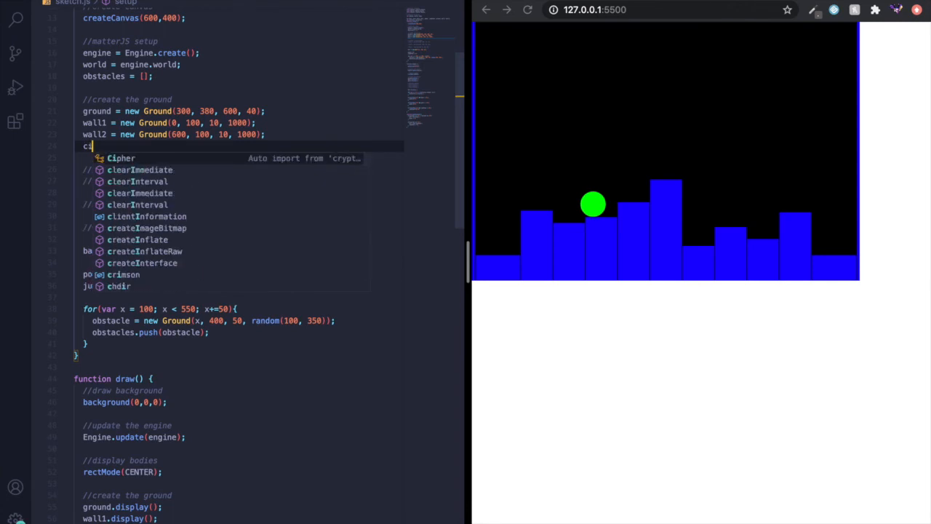
{"action": "type", "text": "eiling = new Ground("}
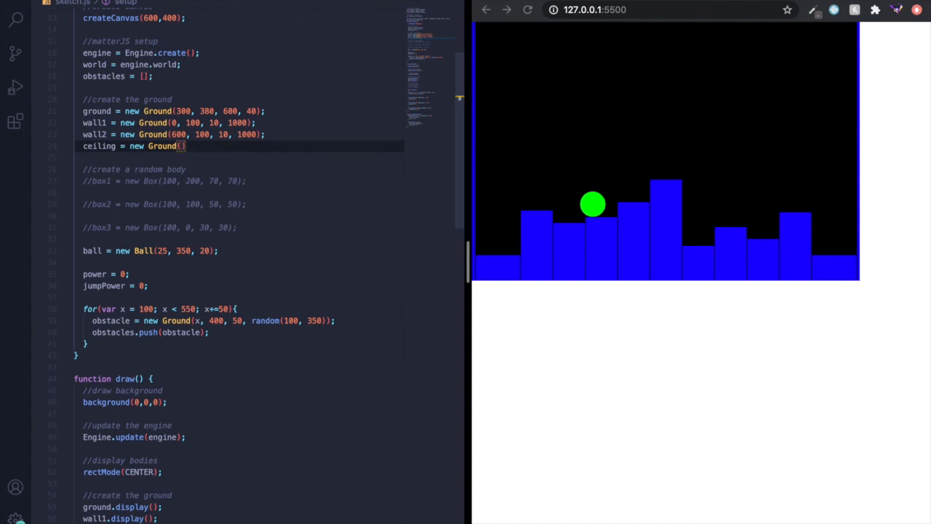
{"action": "type", "text": "300"}
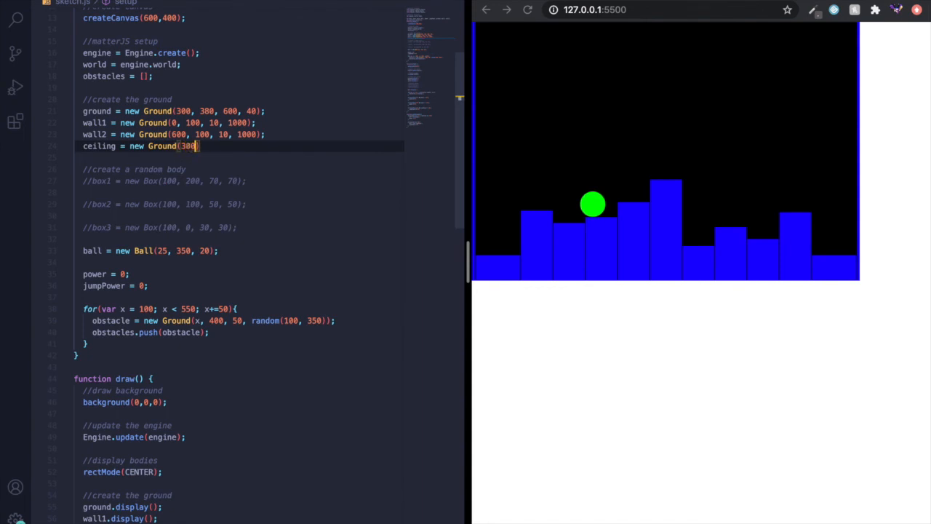
{"action": "type", "text": ", 0, 600, 50"}
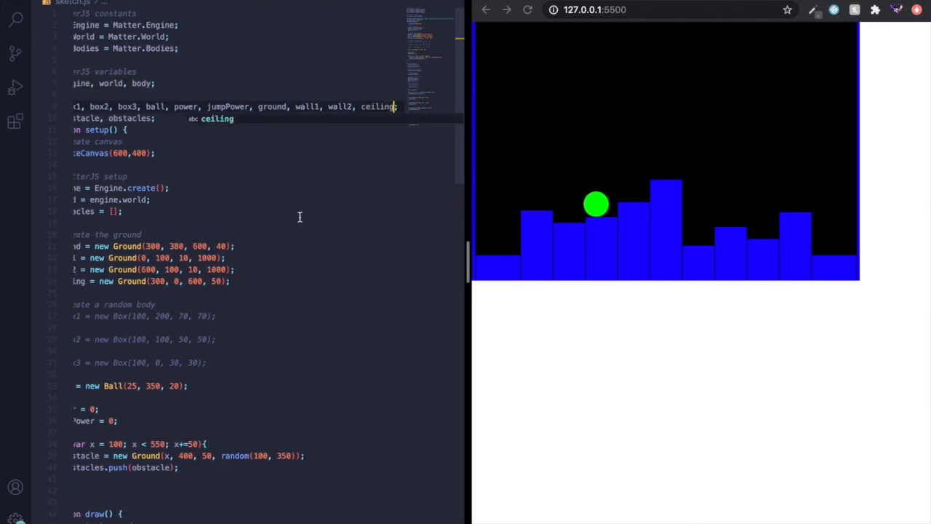
{"action": "type", "text": "ciue"}
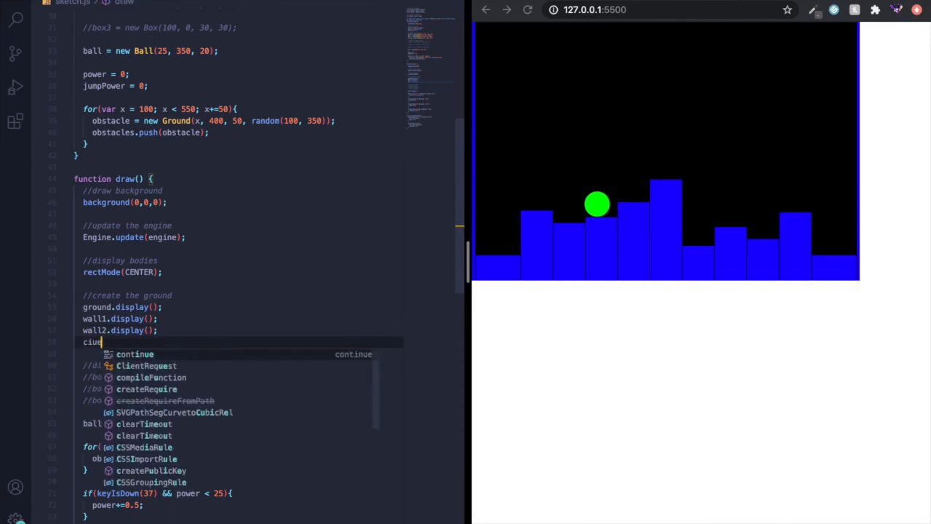
{"action": "type", "text": "eiling.di"}
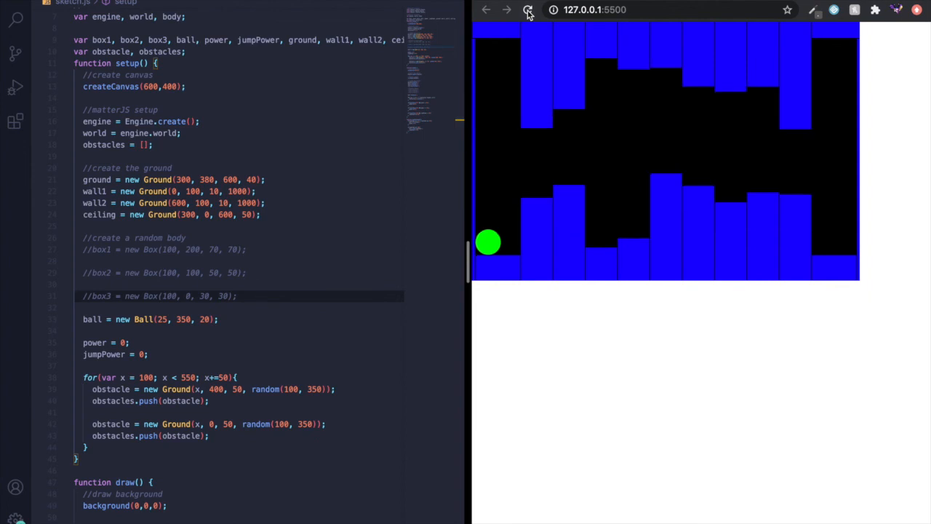
- Reload the browser preview several times to check the random hanging and floor column layouts
{"action": "left_click", "coordinate": [527, 9]}
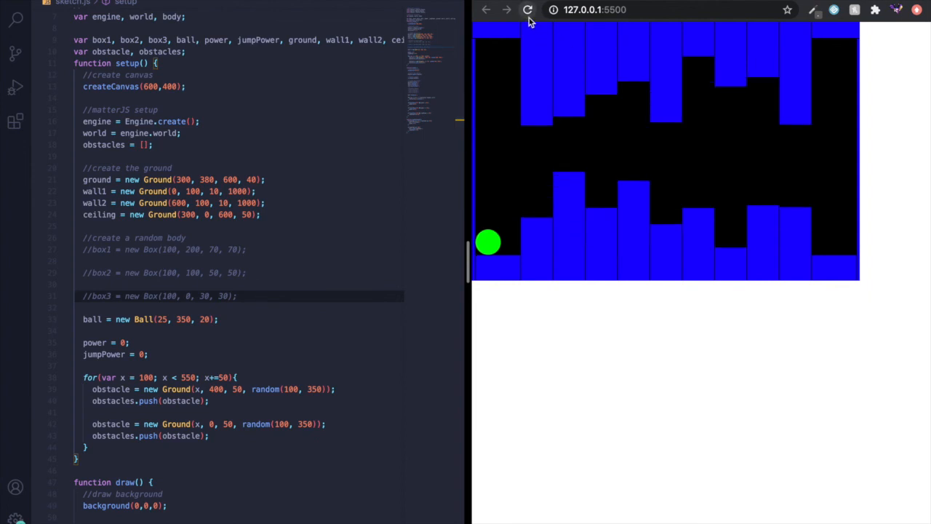
{"action": "left_click", "coordinate": [526, 8]}
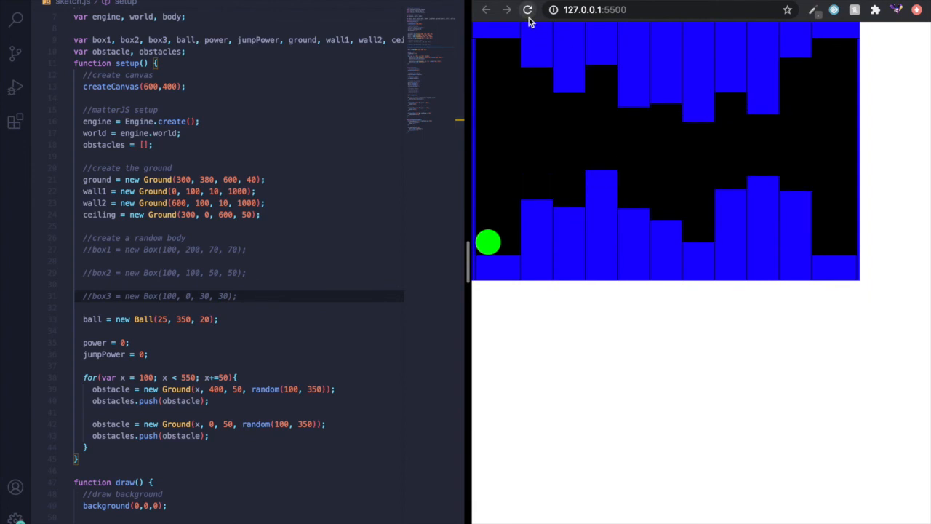
{"action": "left_click", "coordinate": [527, 9]}
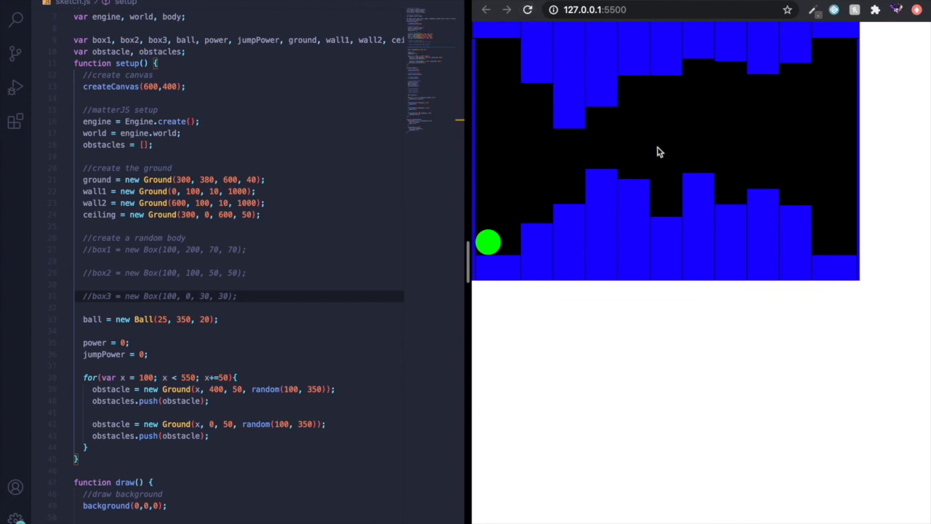